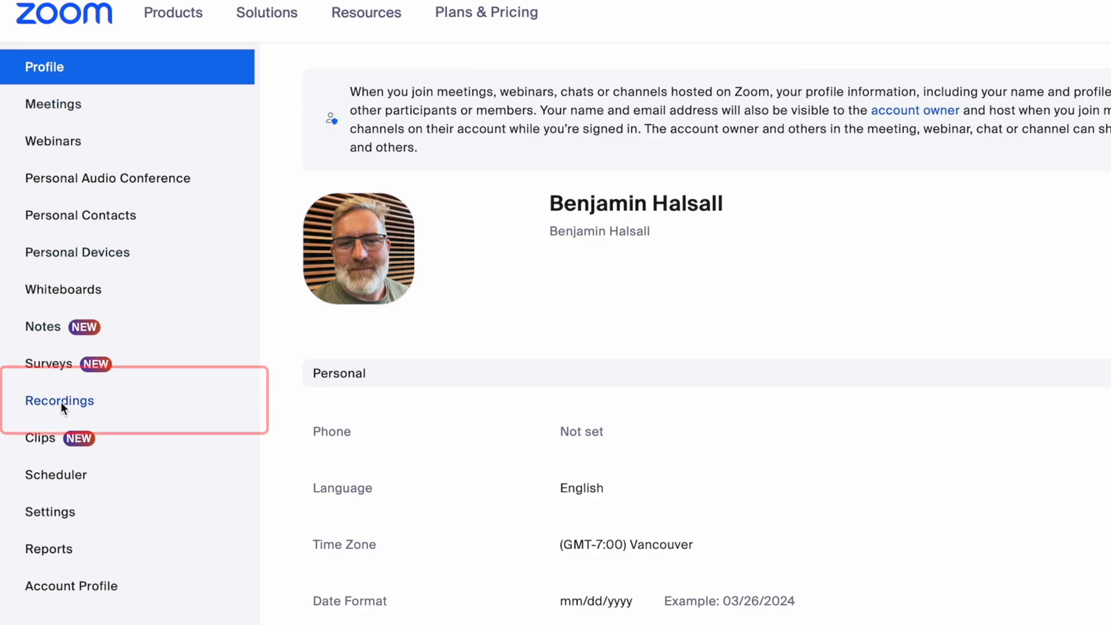
Step: Open the Recordings page in the sidebar to list the account's cloud recordings
click(59, 400)
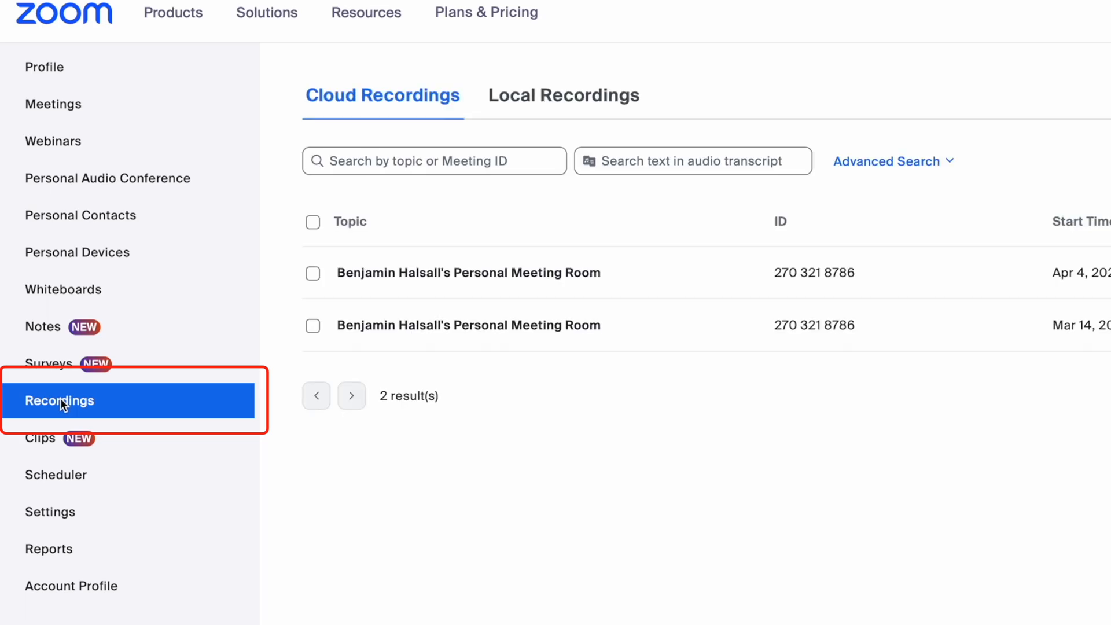
mouse_move(522, 248)
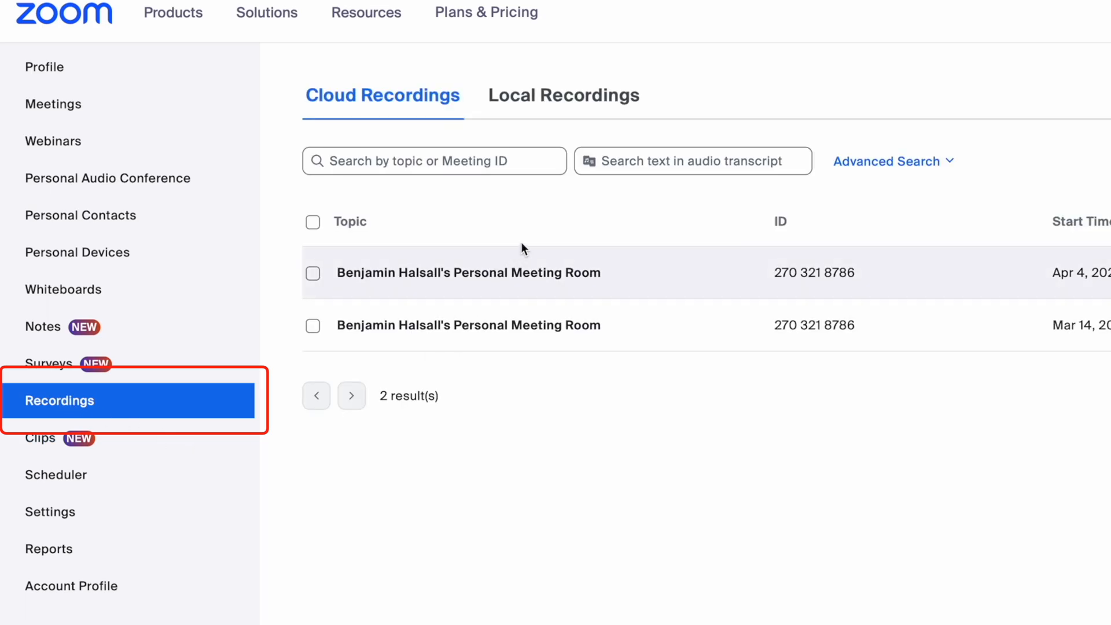
mouse_move(518, 242)
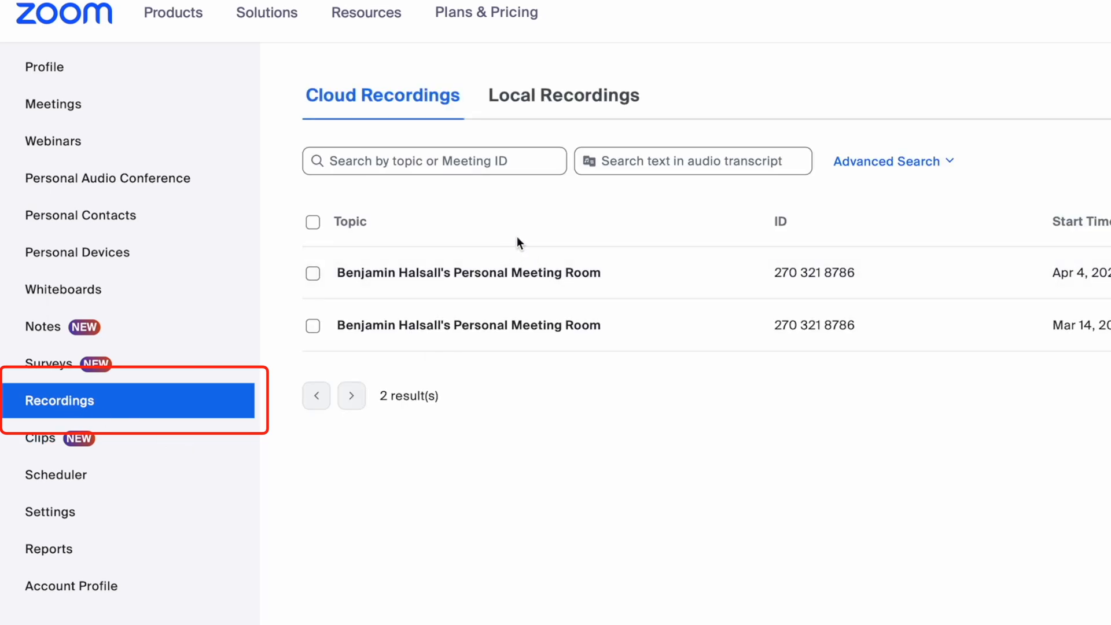
mouse_move(481, 280)
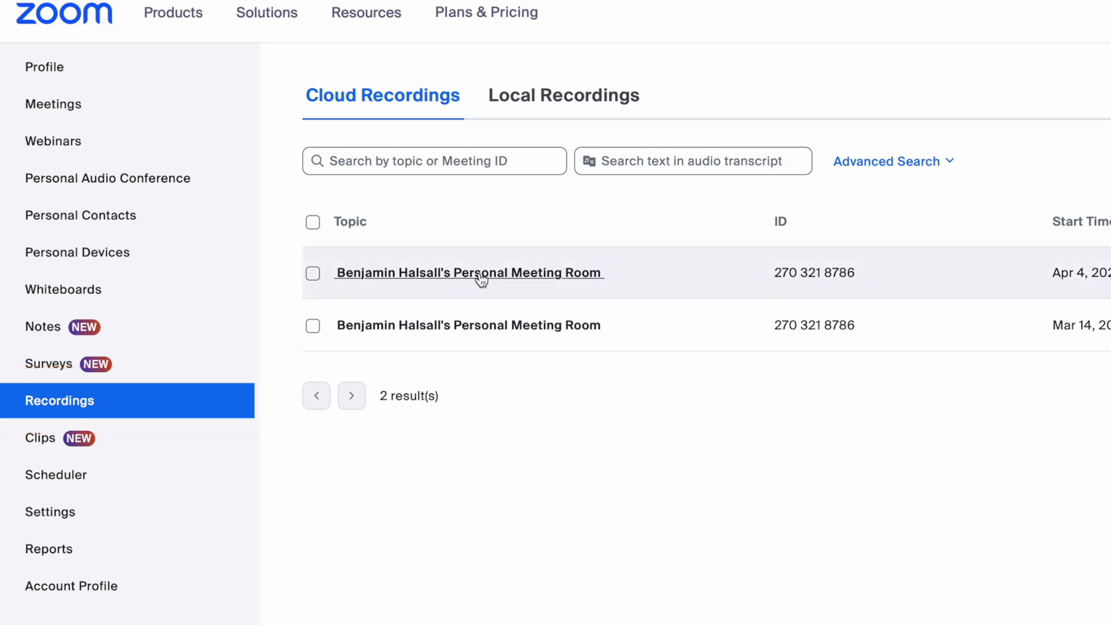
Step: Open the Apr 4, 2023 Personal Meeting Room recording's detail page
click(468, 272)
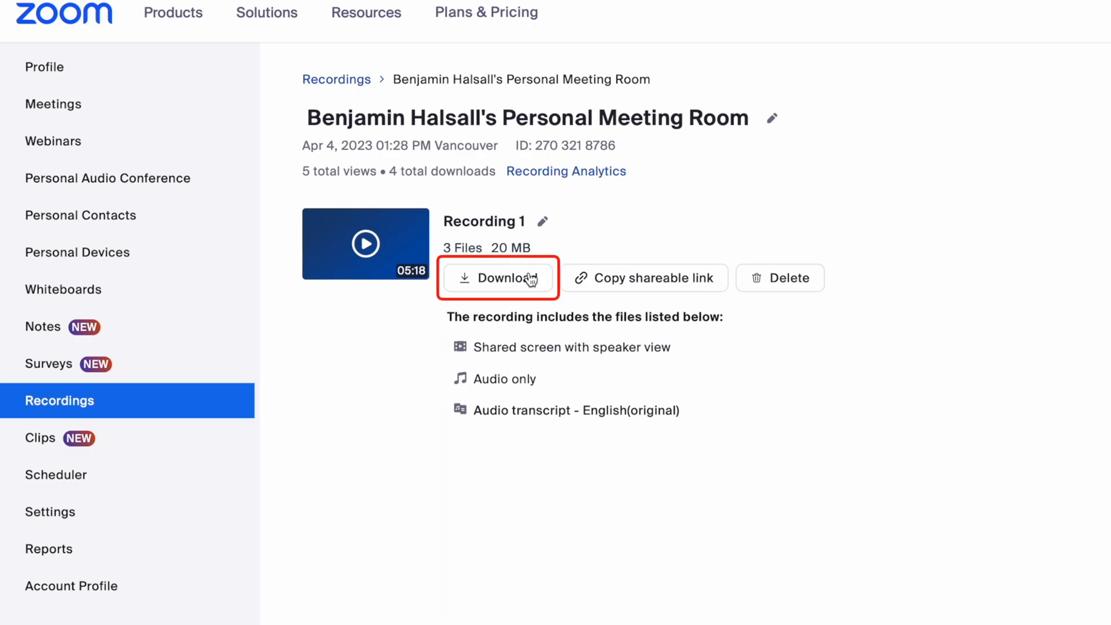
mouse_move(501, 286)
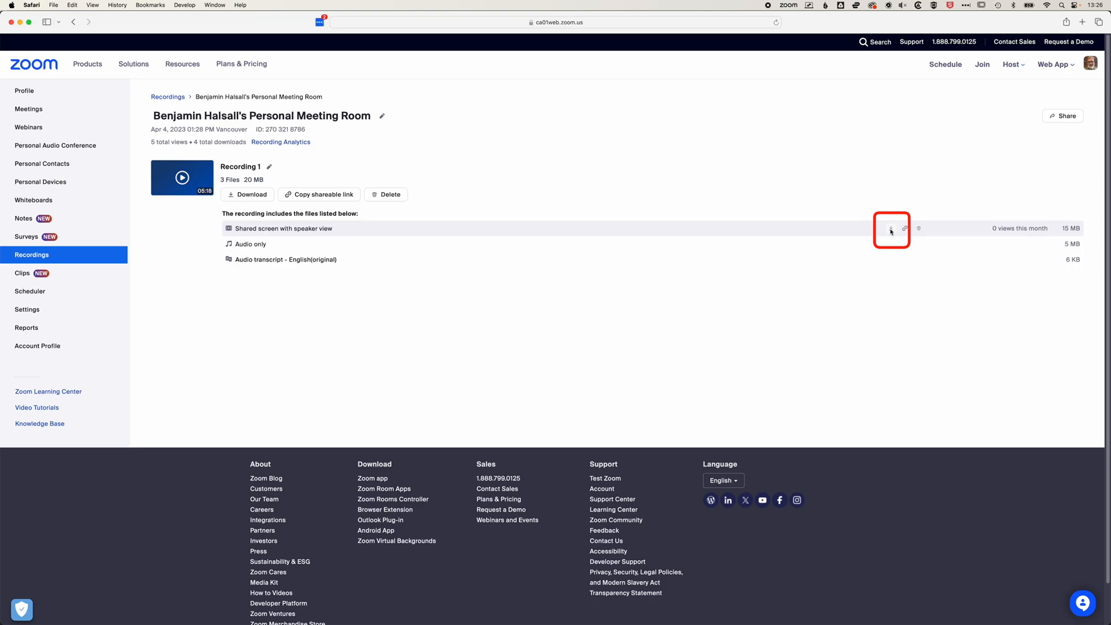
Step: Download the 15.8 MB 'Shared screen with speaker view' MP4 and check Safari's downloads list
click(890, 227)
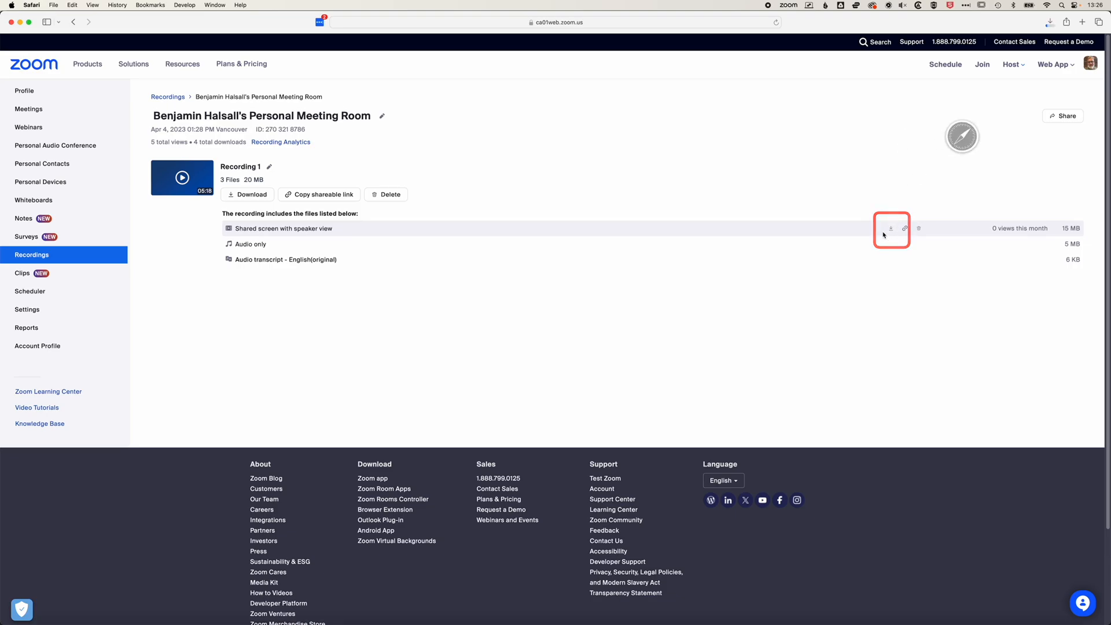
click(889, 228)
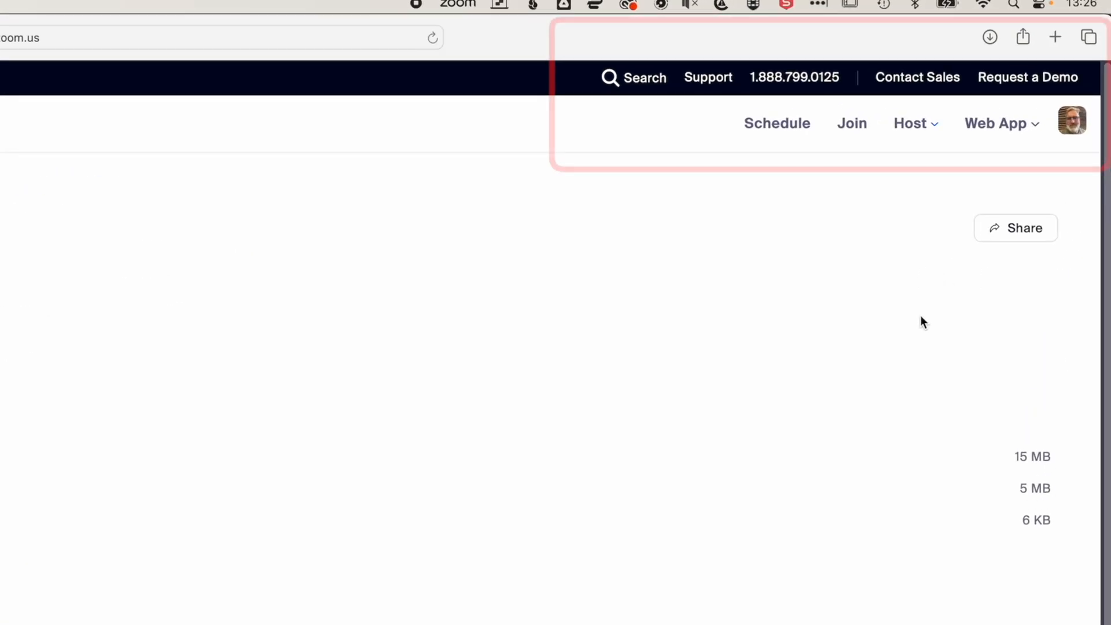
click(989, 36)
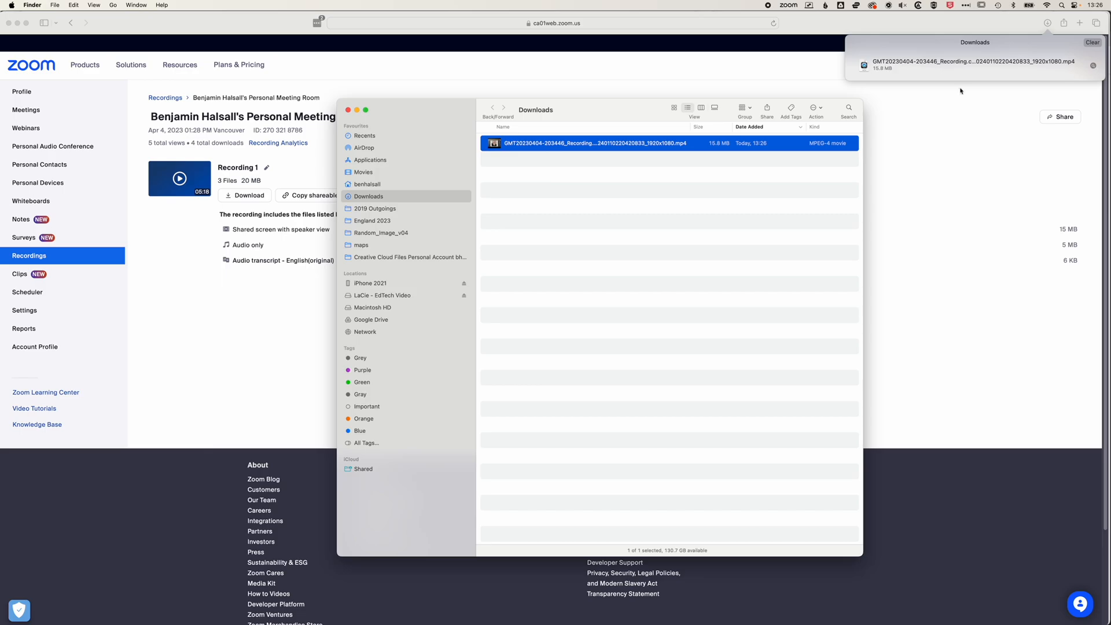
mouse_move(589, 155)
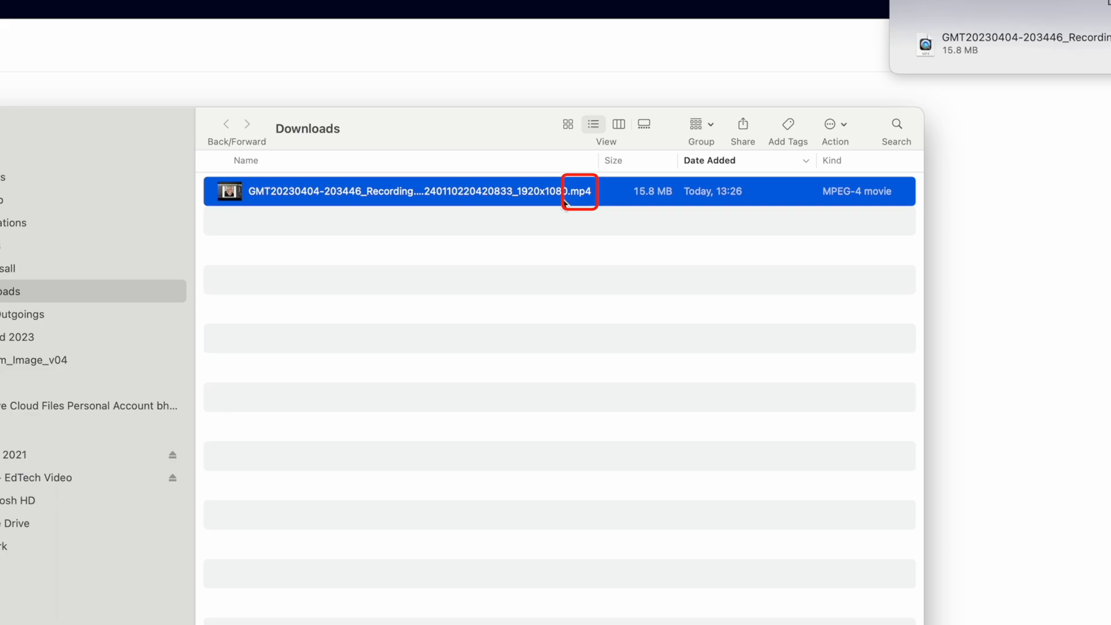
mouse_move(548, 212)
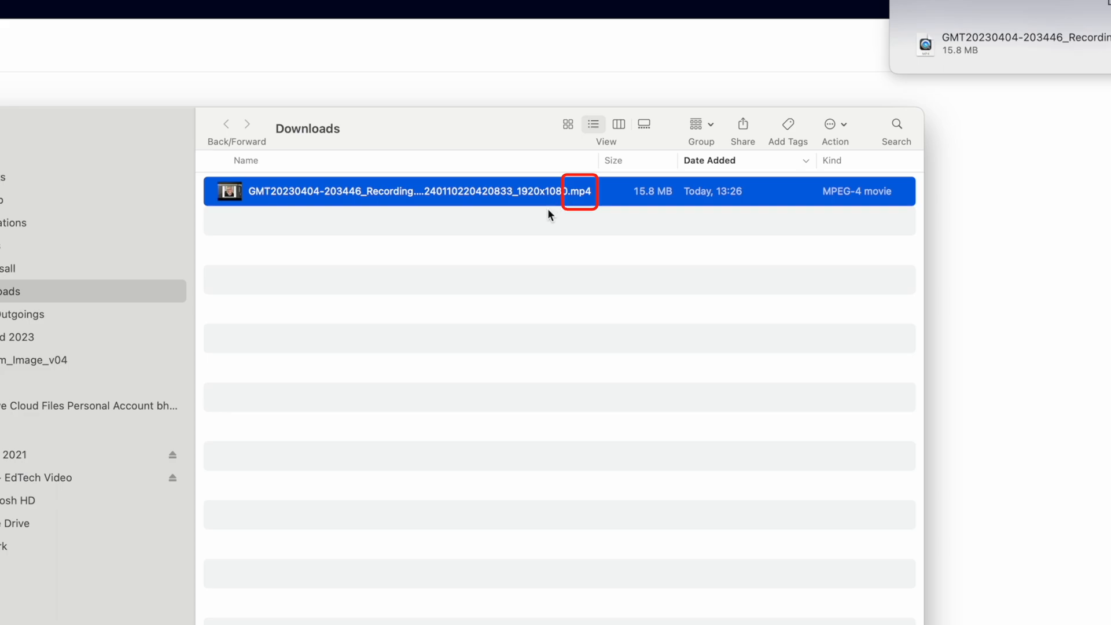
mouse_move(540, 221)
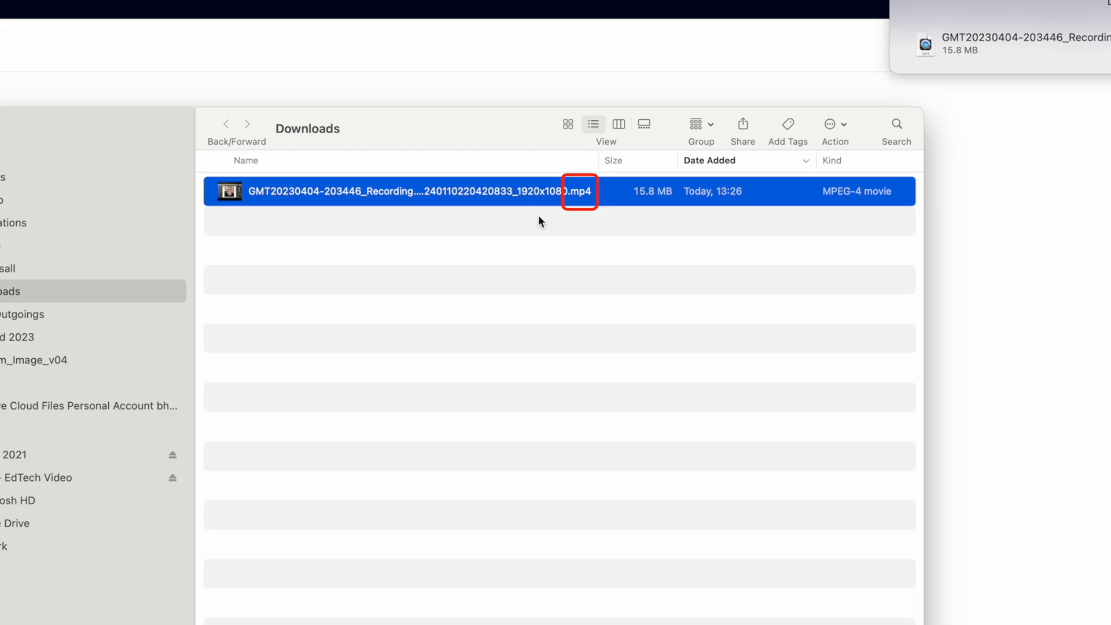
mouse_move(457, 249)
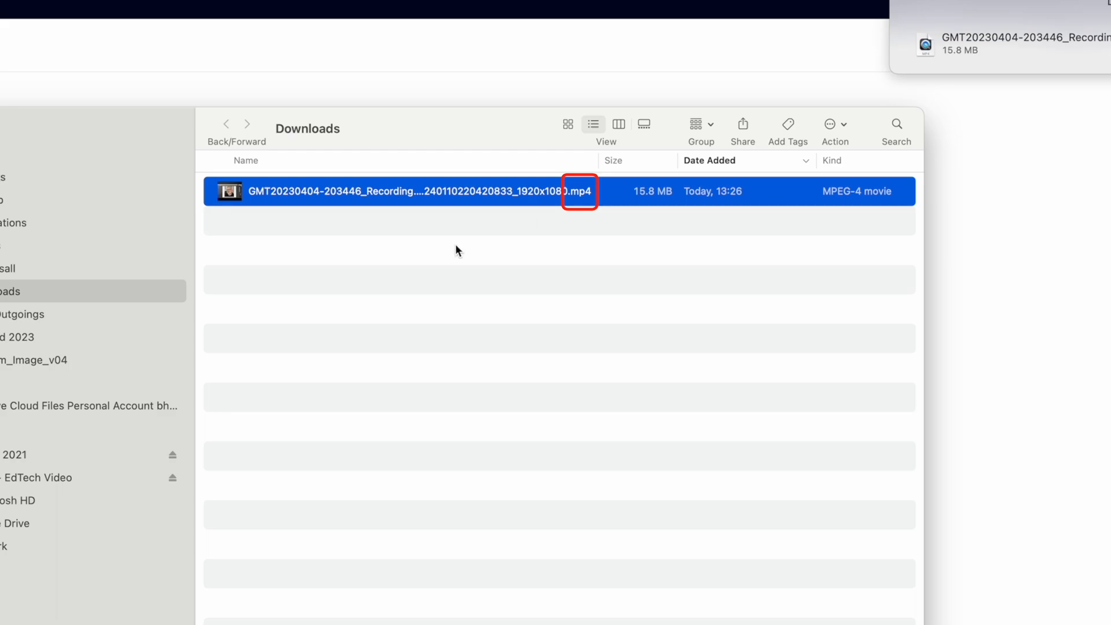